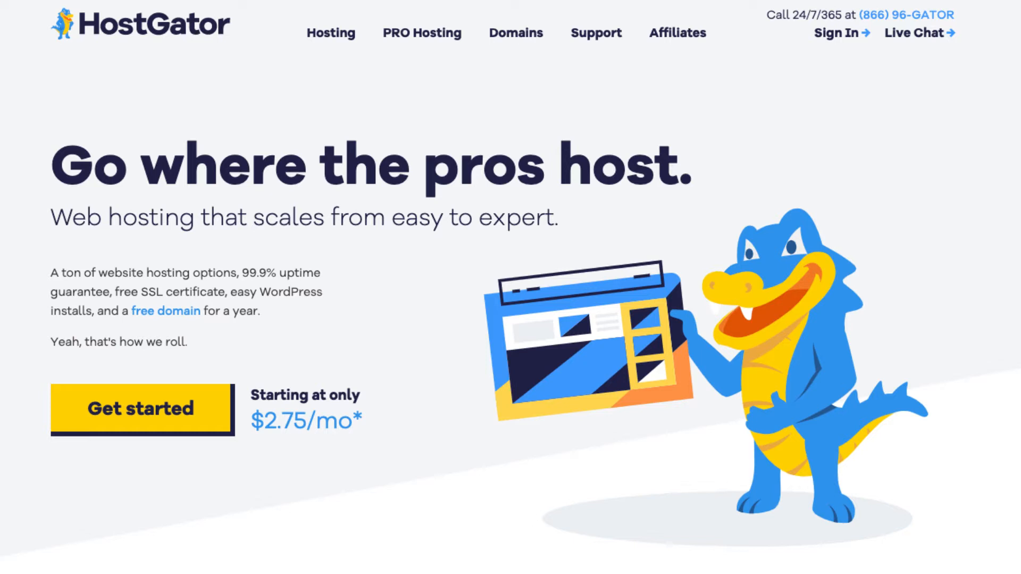
- Scroll down to the Hatchling, Baby and Business plans and their introductory prices
scroll(down, 3)
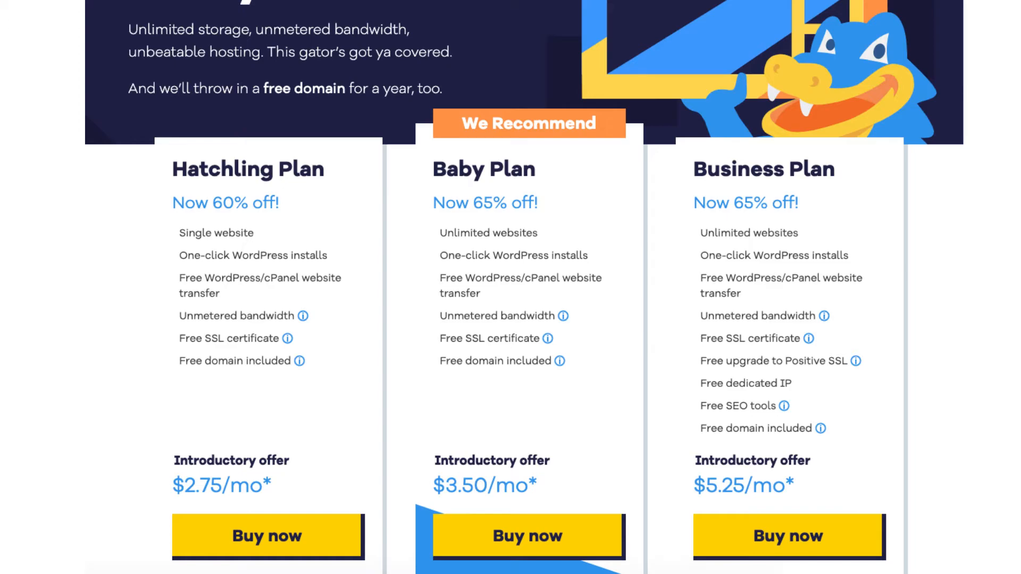
- Buy the Hatchling plan and start entering a domain name at checkout
click(266, 536)
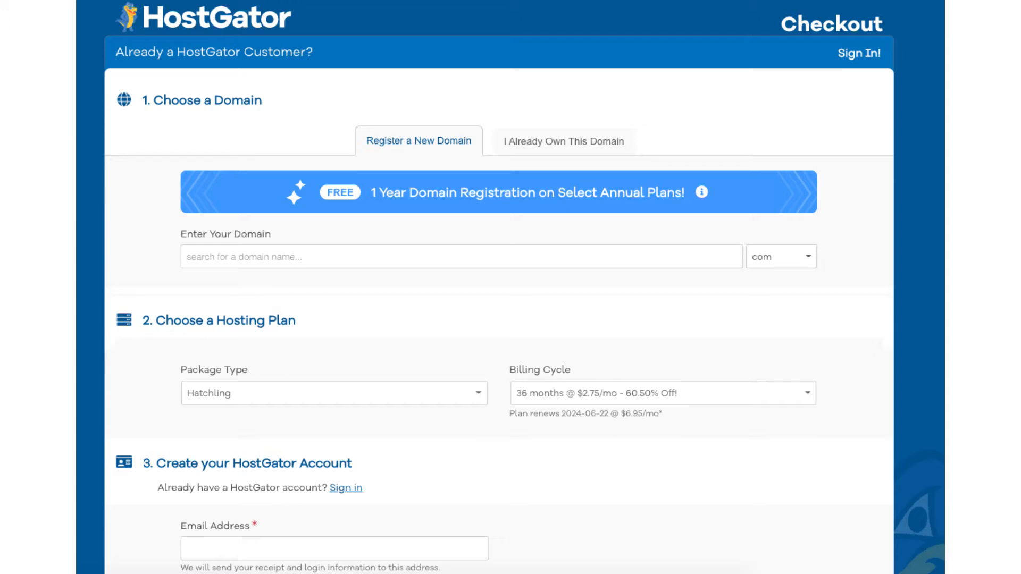
click(781, 256)
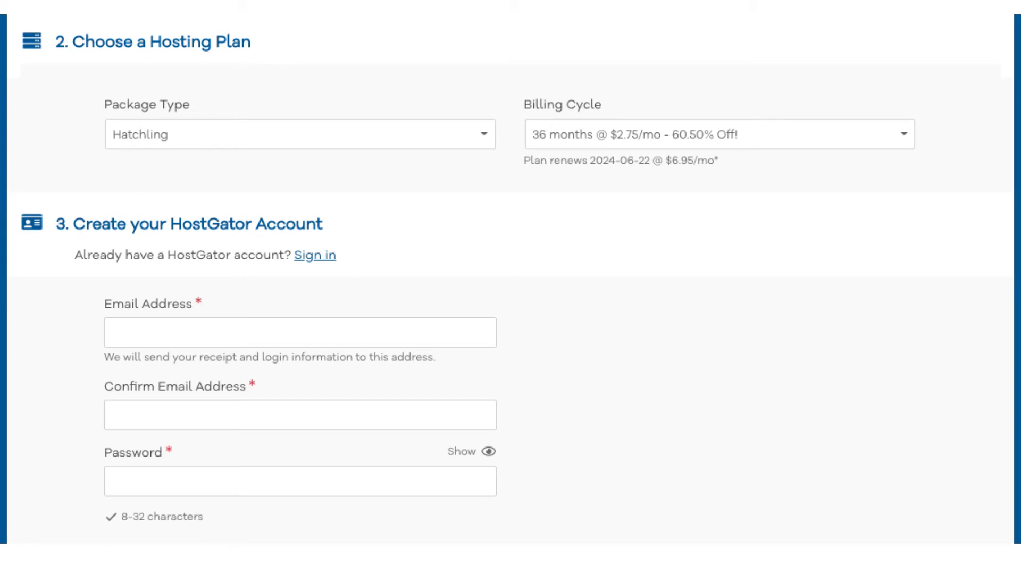
- Enter and validate the coupon code cupid60 in the checkout coupon field
click(717, 136)
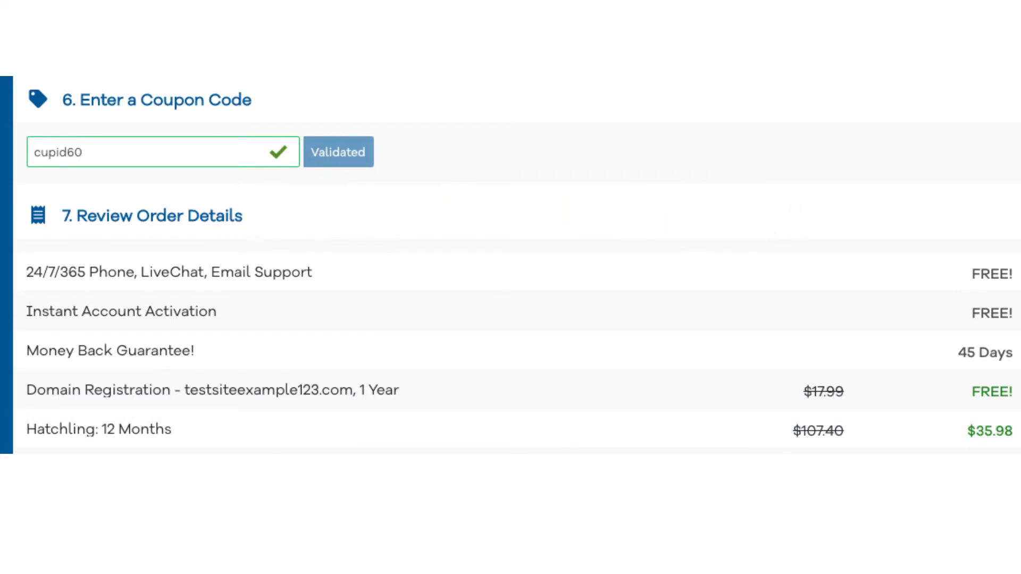
click(722, 139)
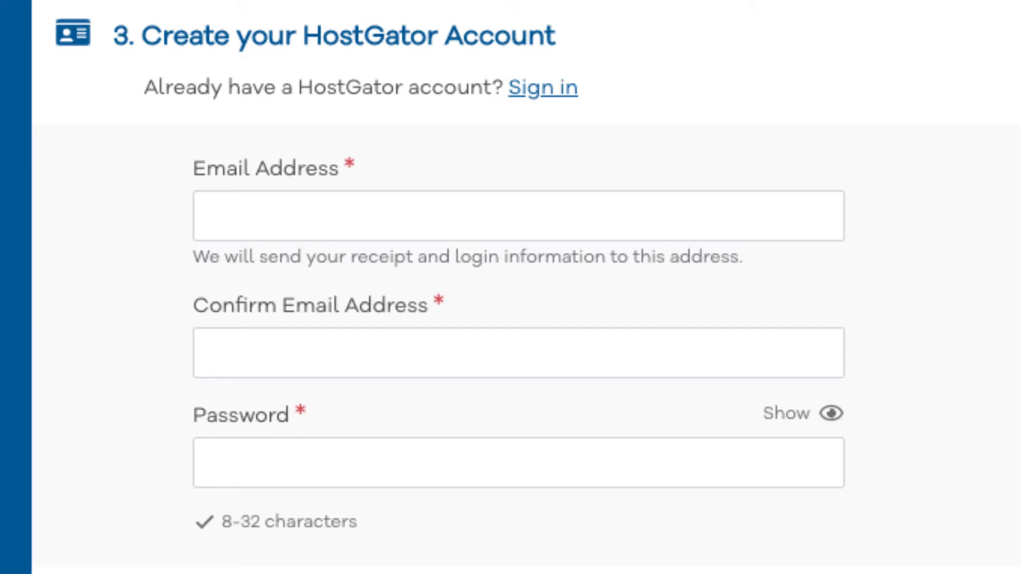
scroll(down, 3)
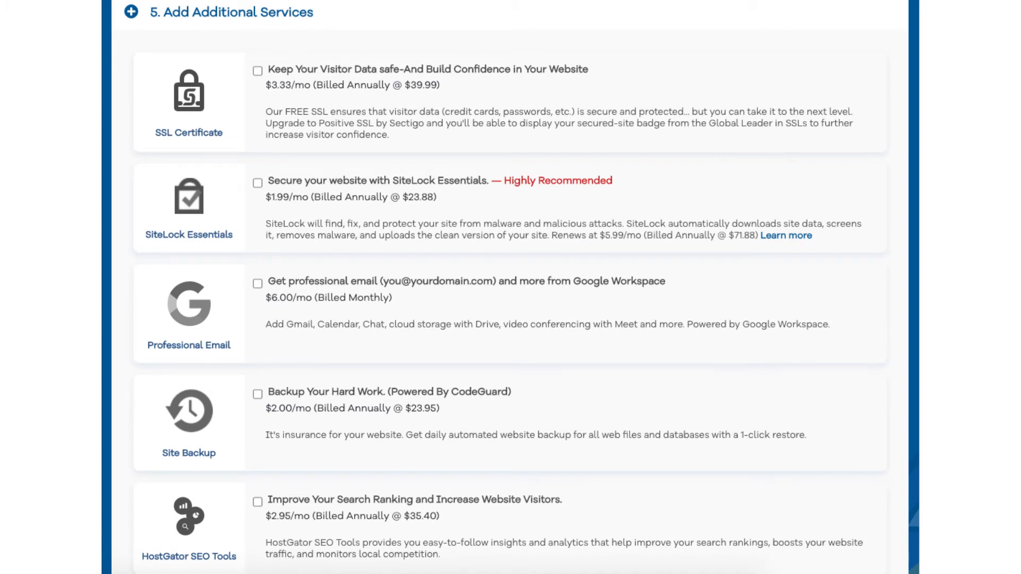
- Scroll down to the order details showing the CUPID60 discount and $54.30 due
scroll(down, 3)
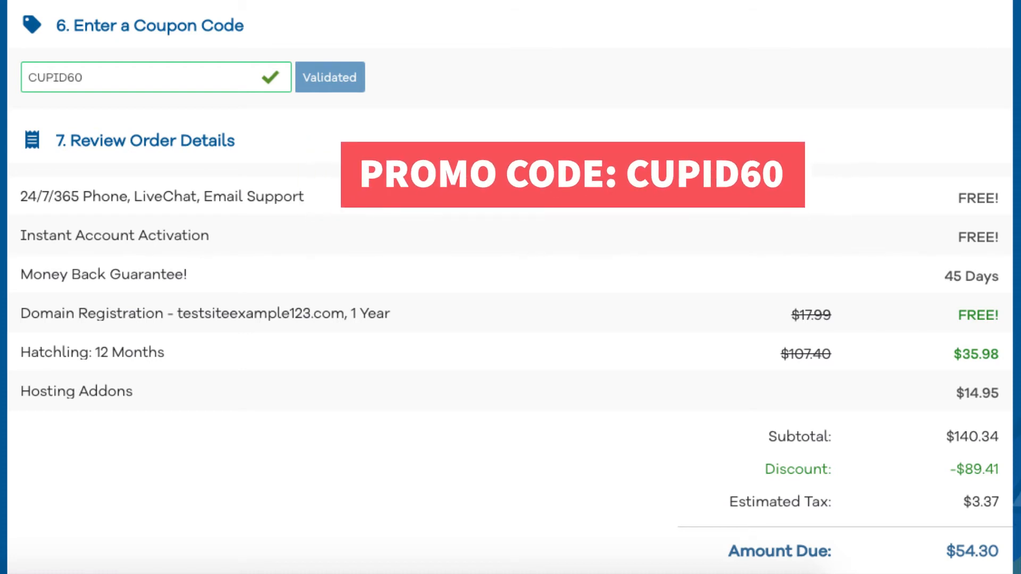
scroll(down, 3)
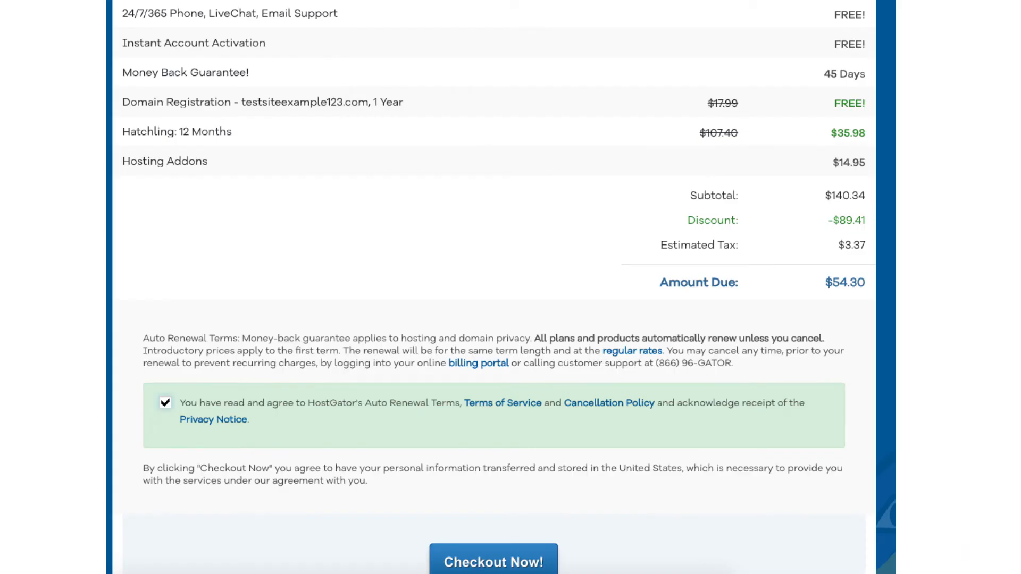
- Place the Hatchling order with Checkout Now! and reach the customer dashboard
click(493, 561)
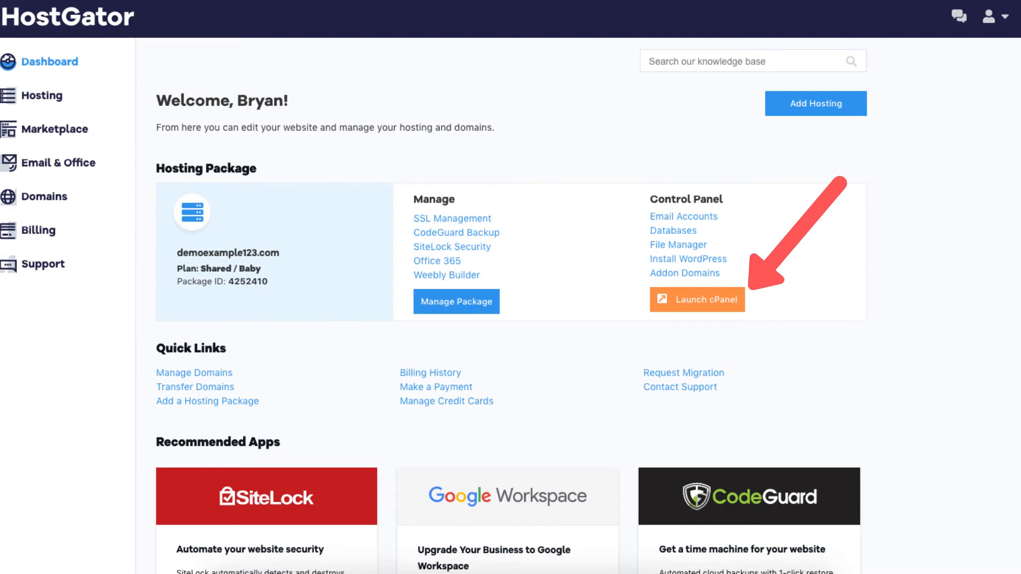
- Launch cPanel from the demoexample123.com Hosting Package card
click(696, 300)
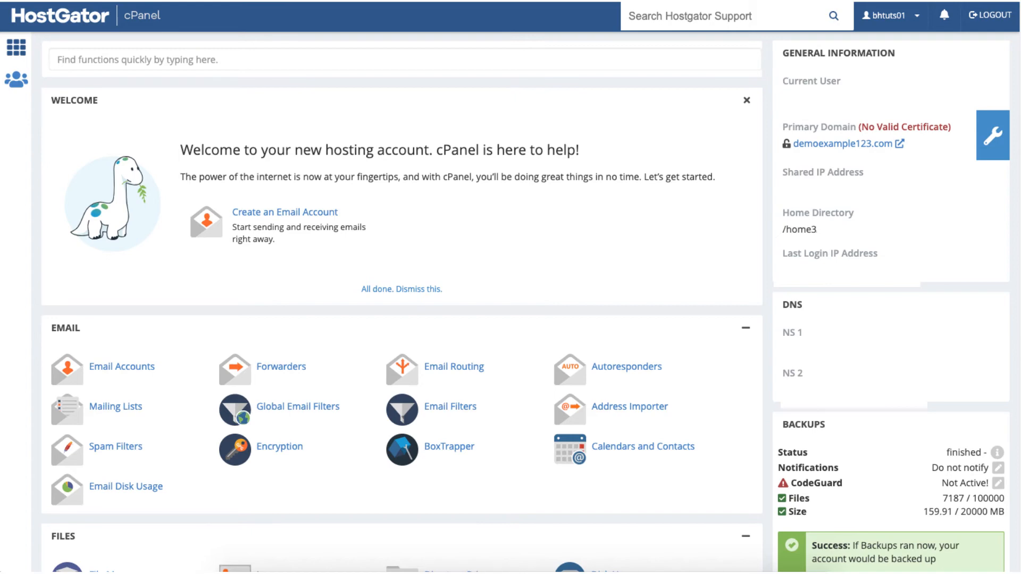
- Choose WordPress under Softaculous Apps Installer scripts in cPanel
scroll(down, 3)
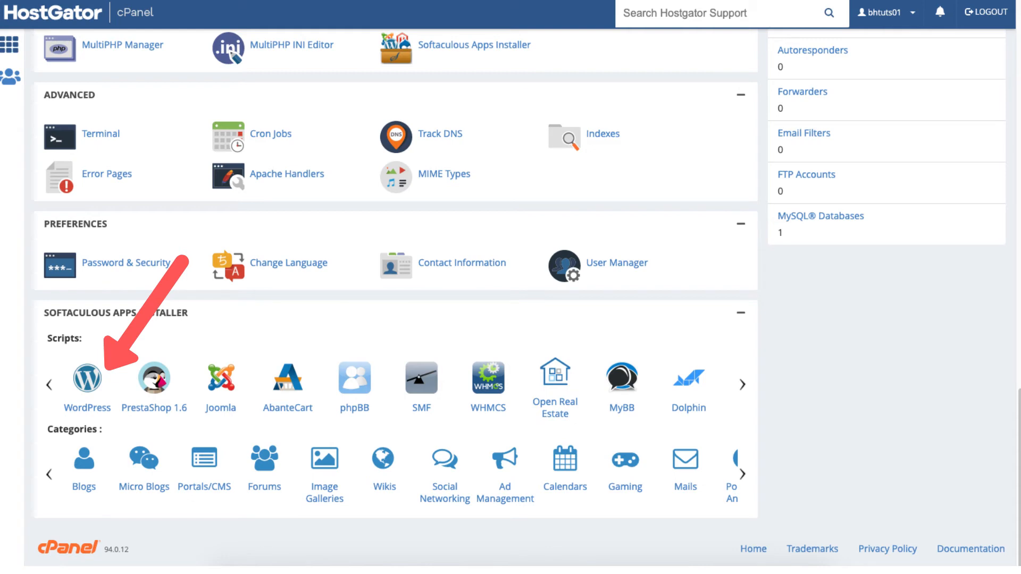
click(86, 378)
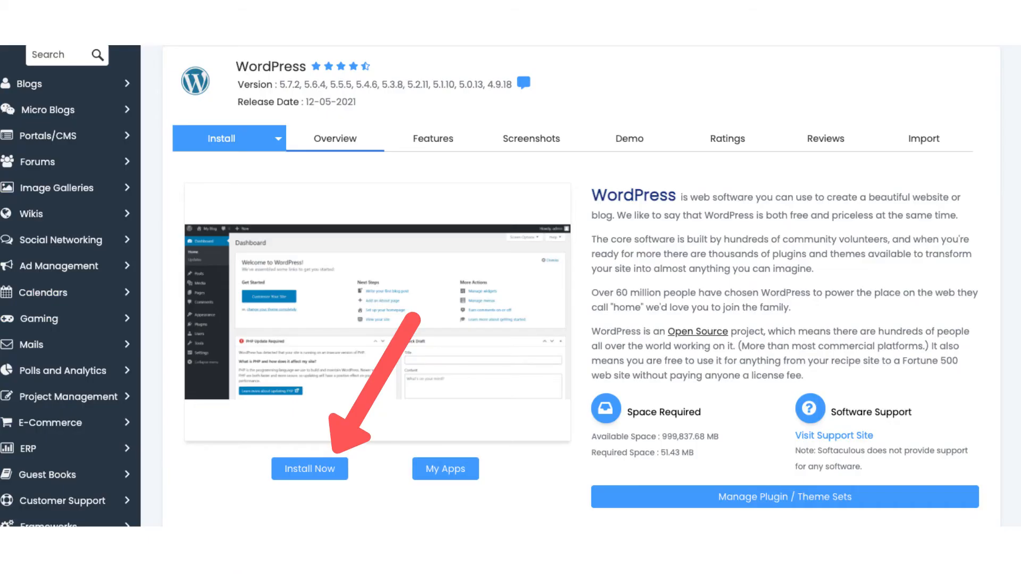
- Start the WordPress install to show the setup form for demoexample123.com
click(309, 468)
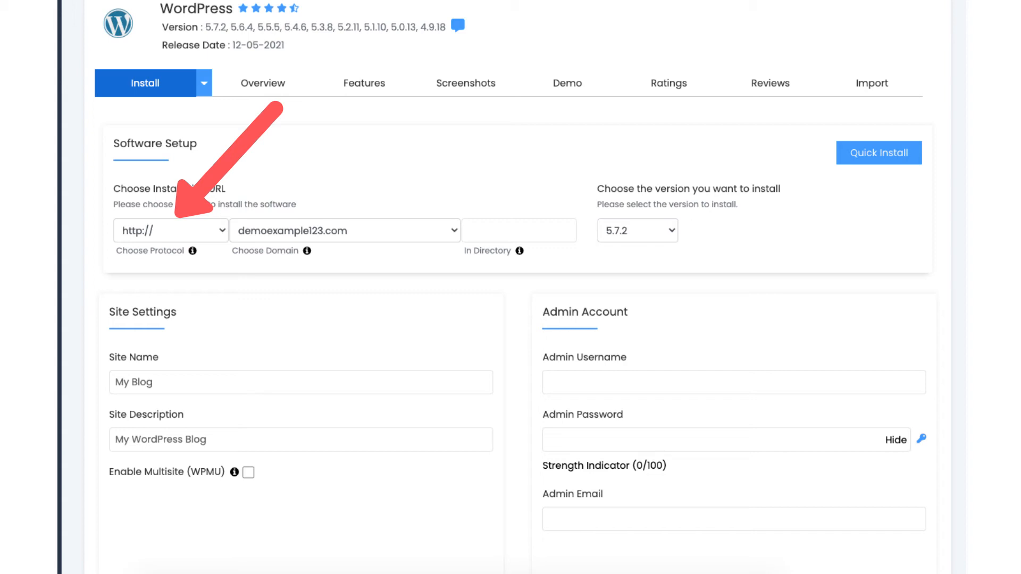
- Scroll past site, admin, language and plugin settings to the Select Theme section
scroll(down, 3)
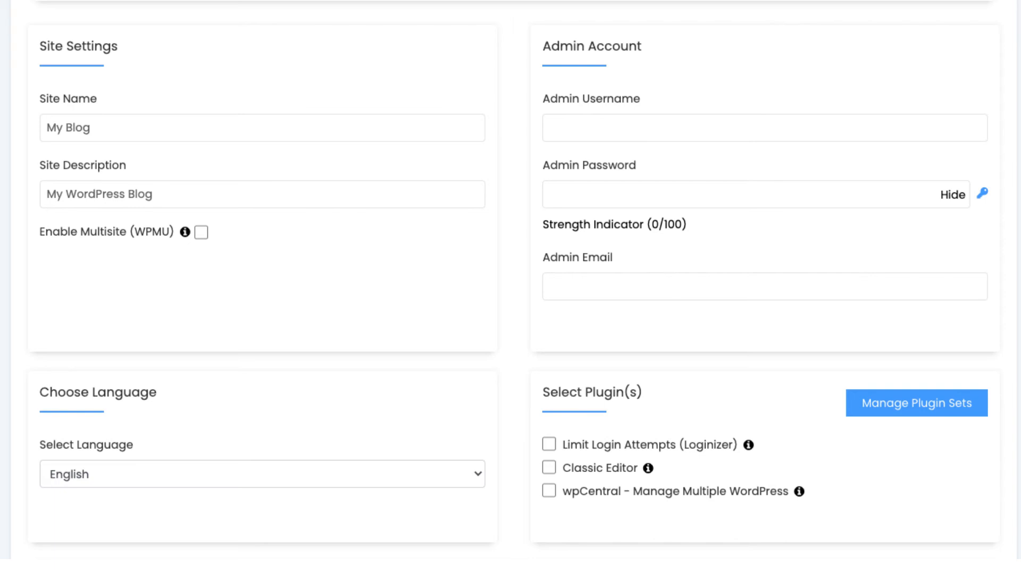
scroll(down, 3)
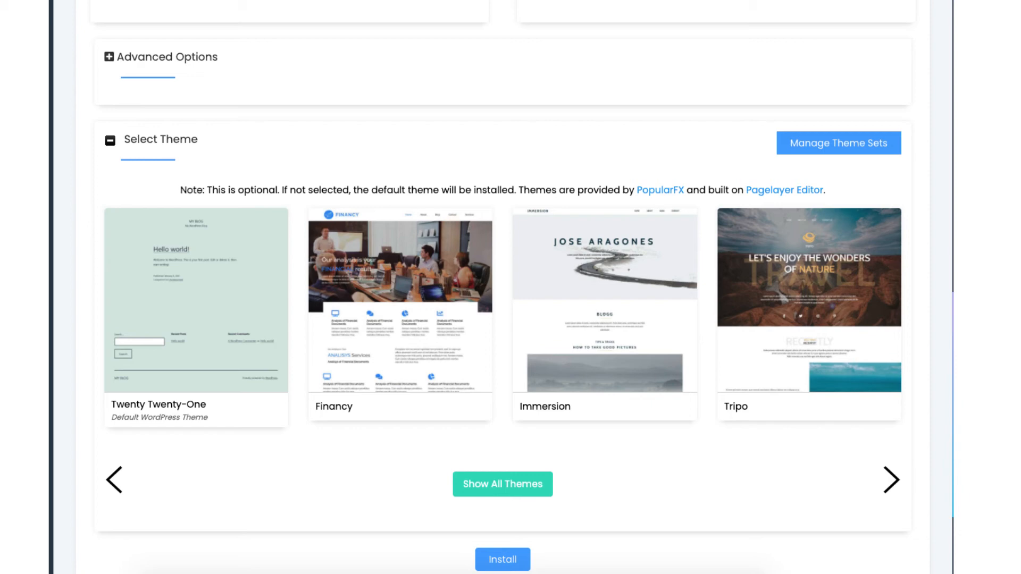
- Install WordPress and open its wp-admin login page
click(502, 559)
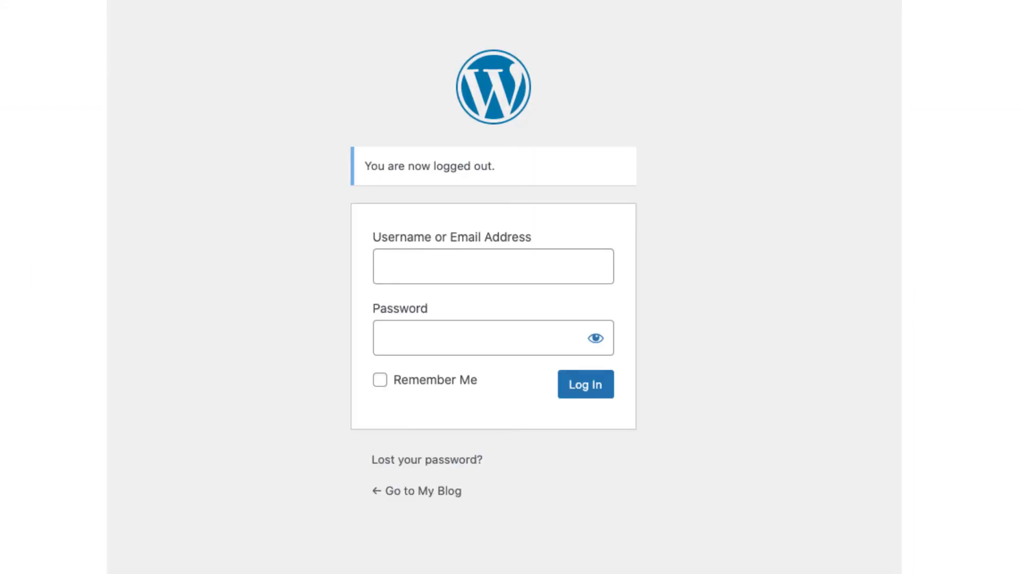
- Log in to the My Blog WordPress admin dashboard with the admin credentials
click(584, 384)
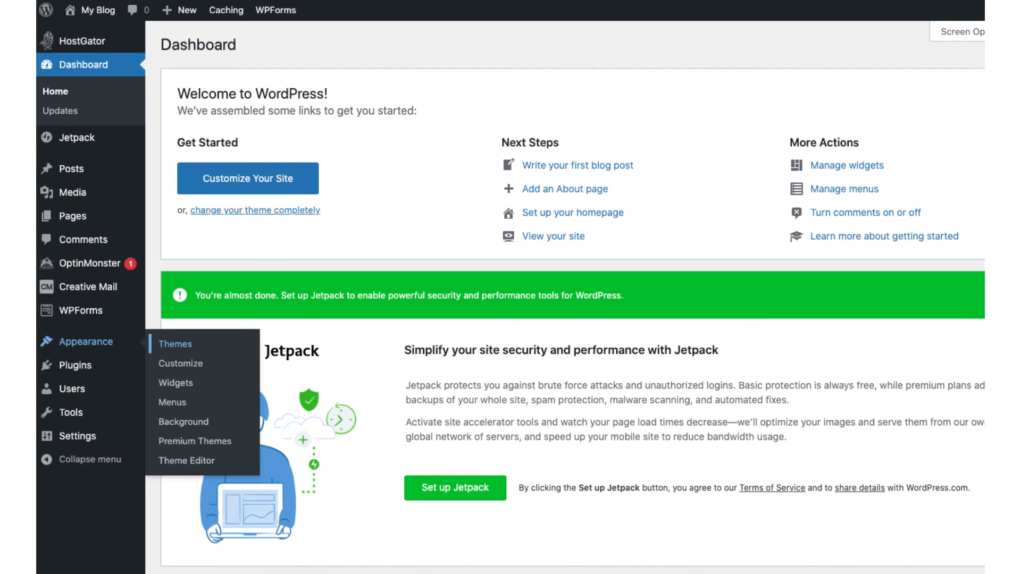
- Browse Popular and Latest themes under Add New and install Unos News
click(175, 344)
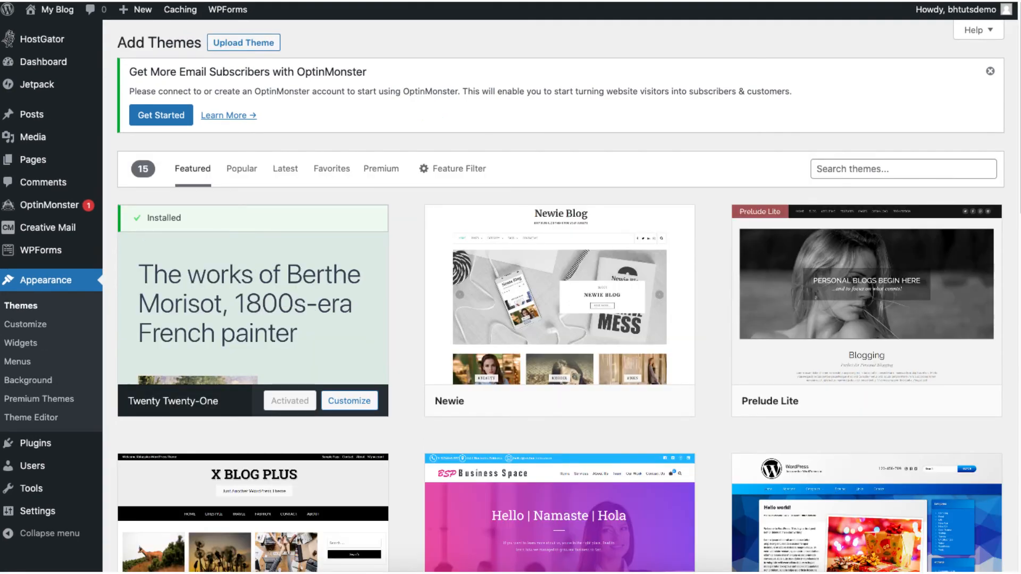
click(244, 169)
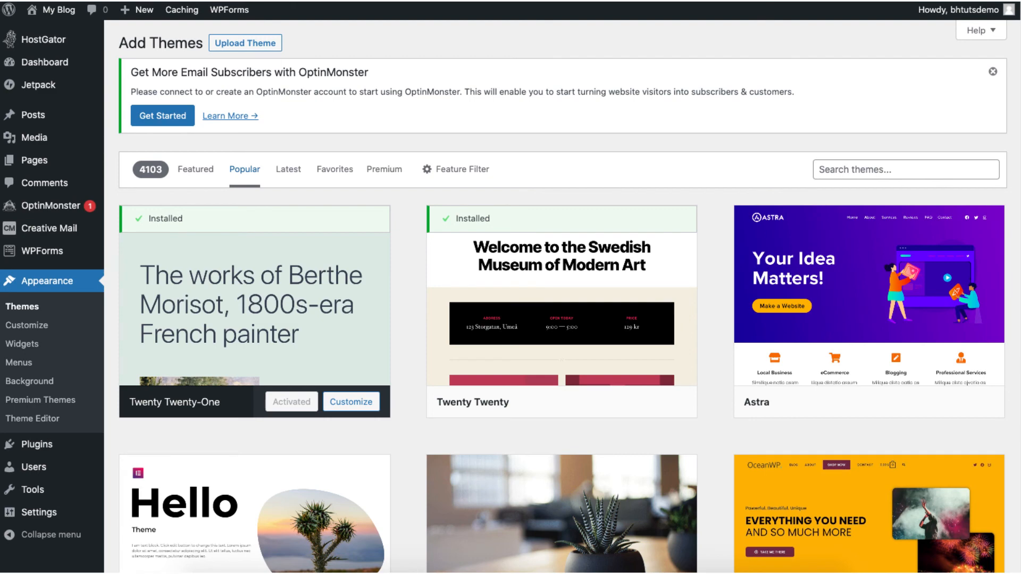
click(287, 169)
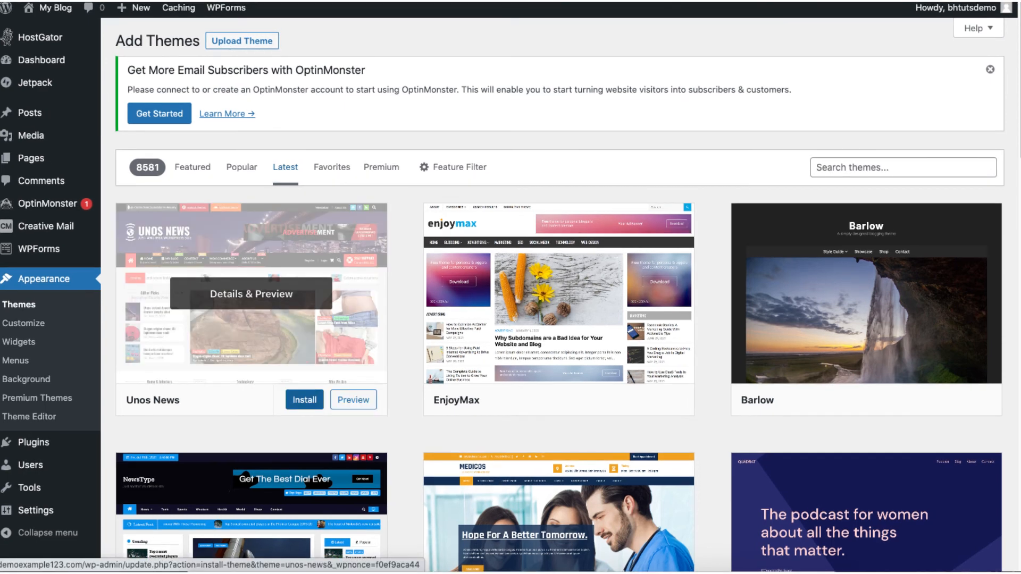
click(303, 400)
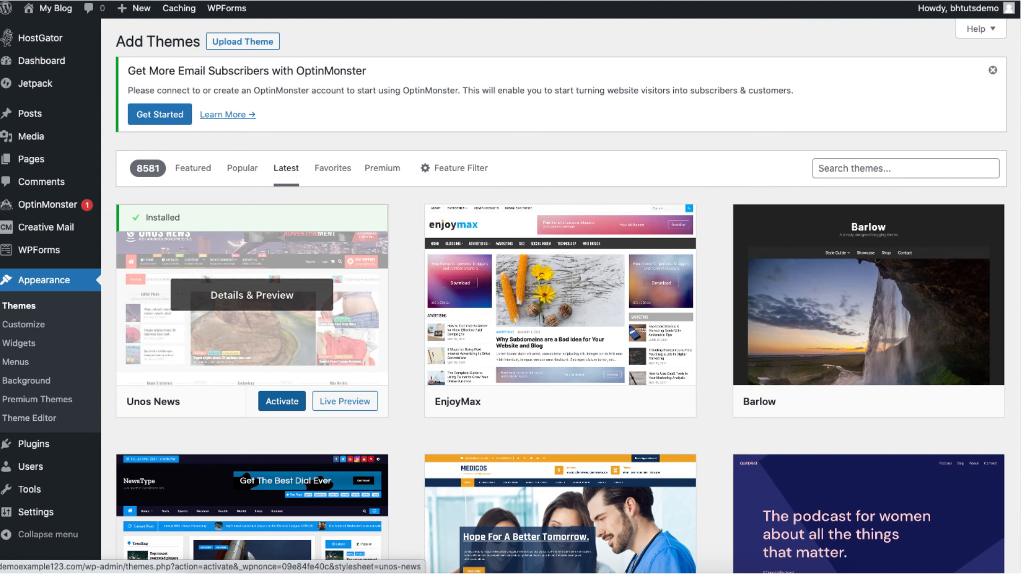
- Activate the Unos News theme and scroll down the page
click(281, 401)
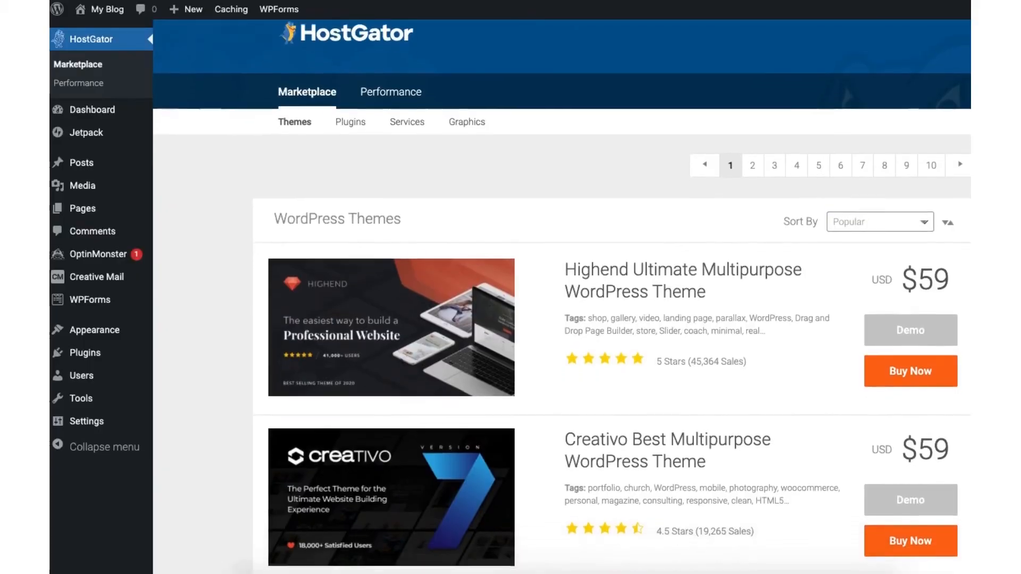
scroll(down, 3)
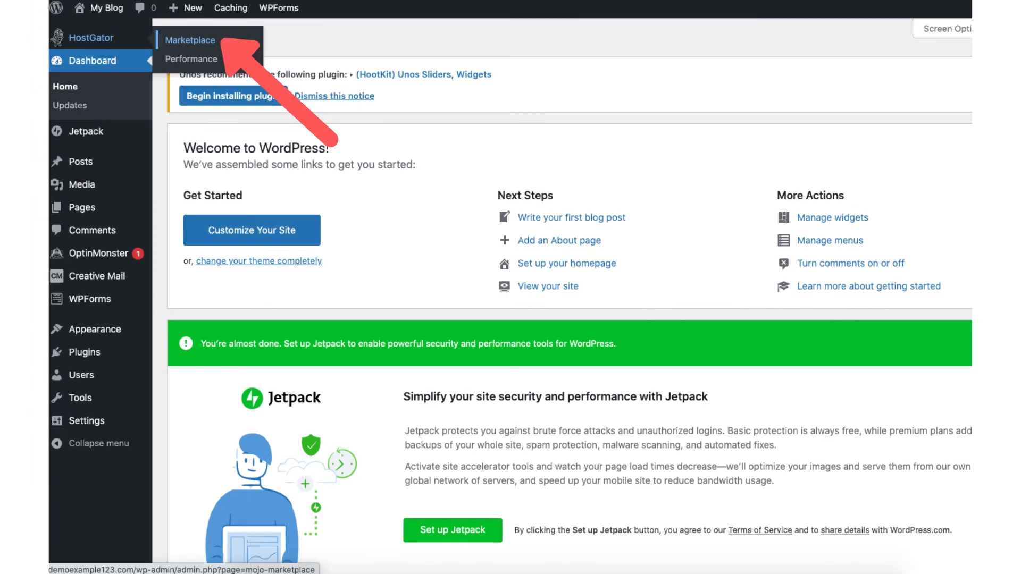
click(190, 40)
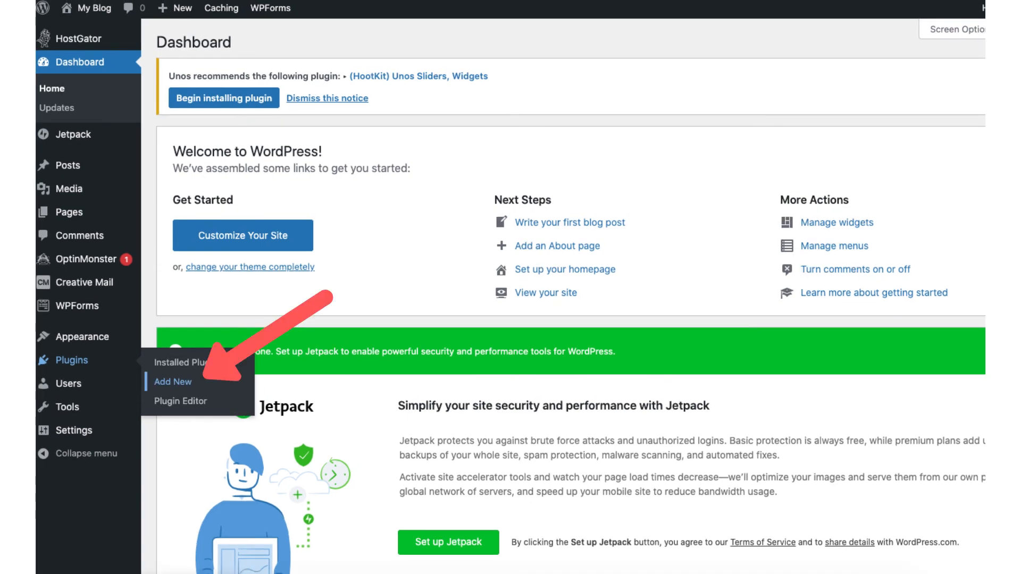
click(172, 383)
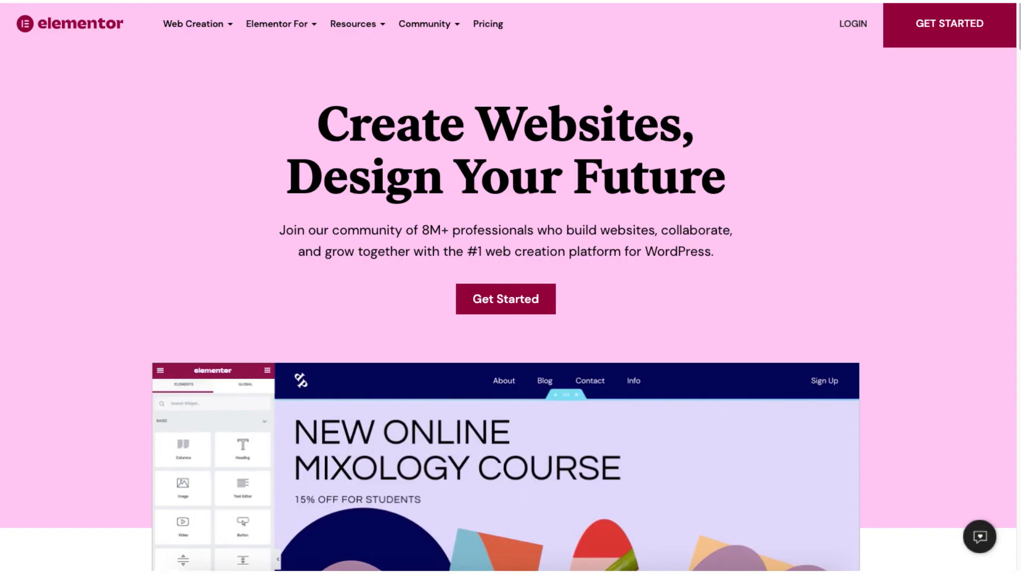
scroll(down, 3)
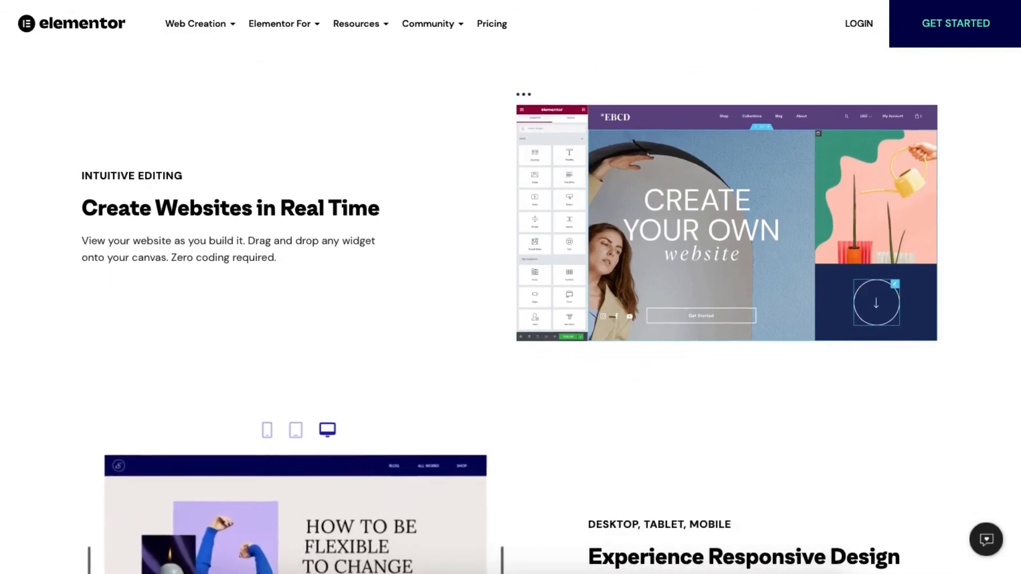
scroll(down, 3)
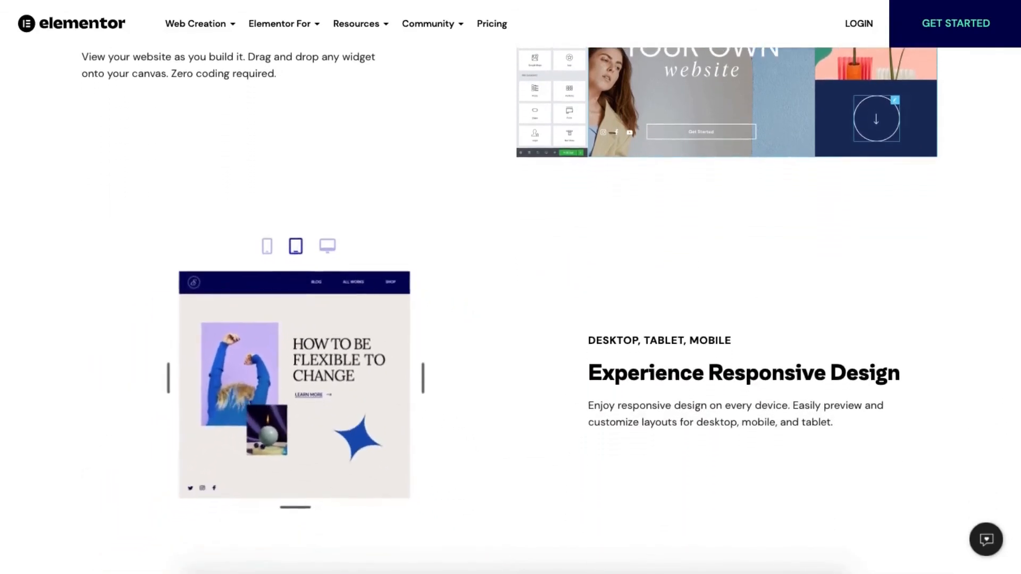
scroll(down, 3)
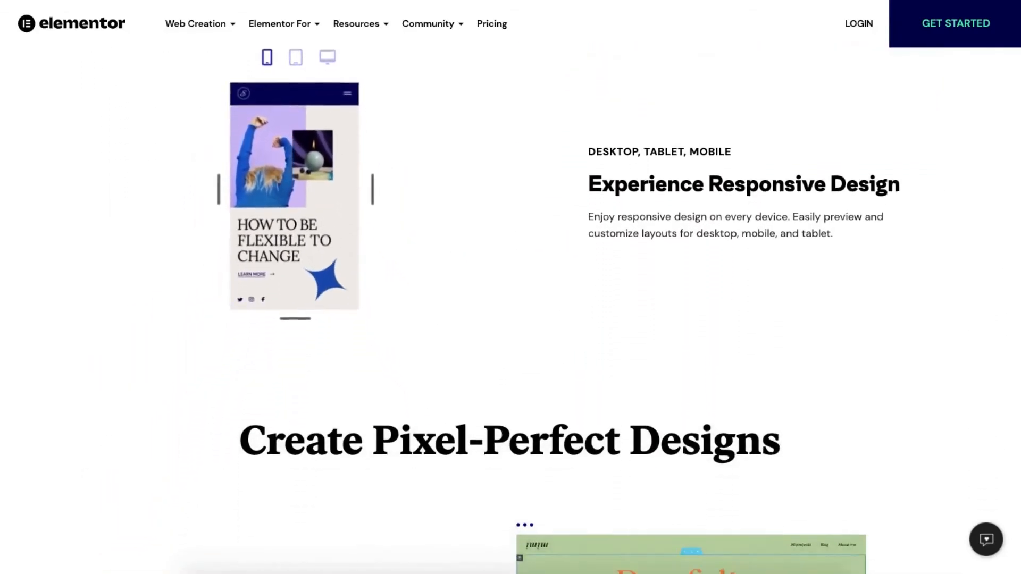
scroll(down, 3)
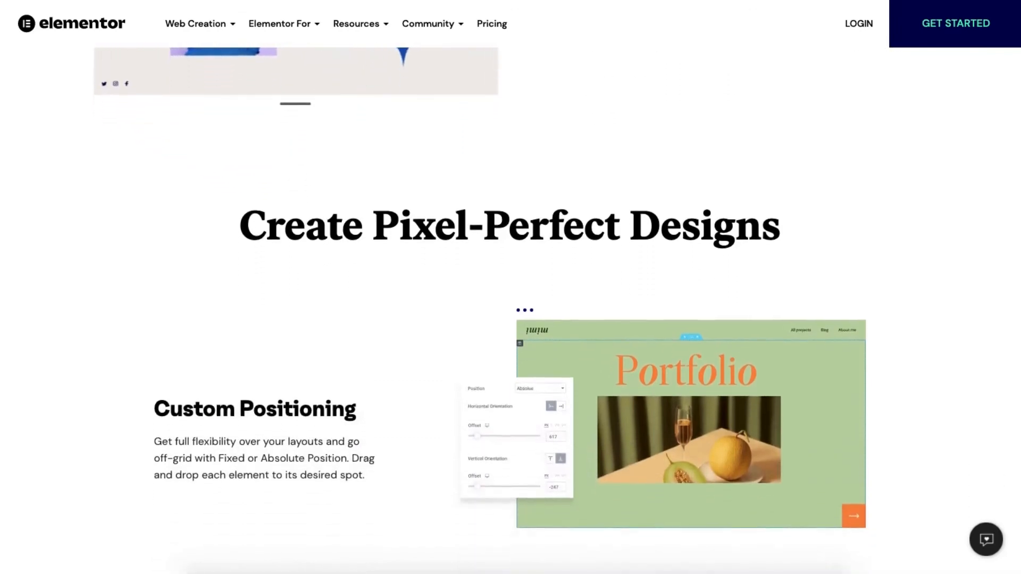
scroll(down, 3)
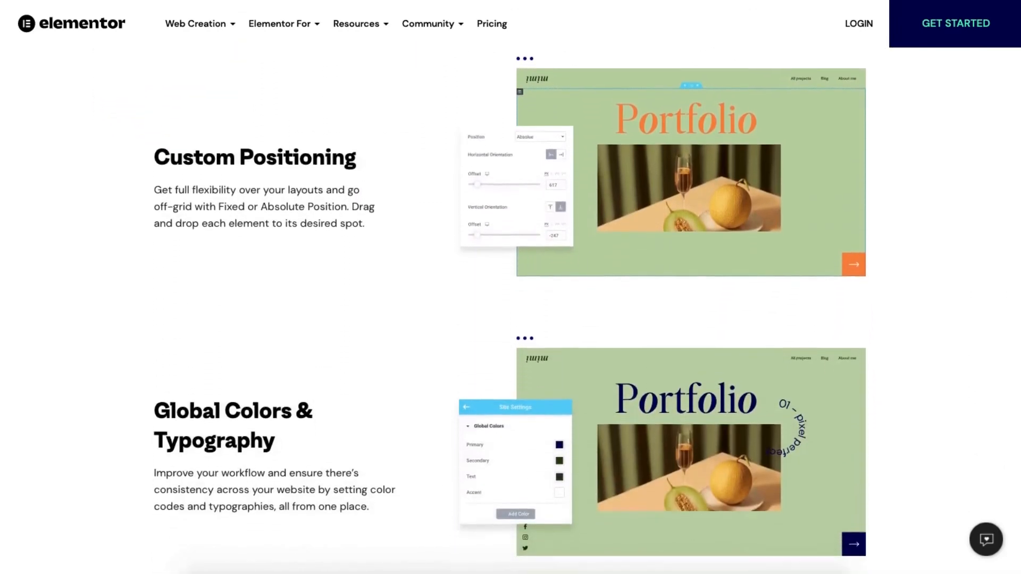
scroll(down, 3)
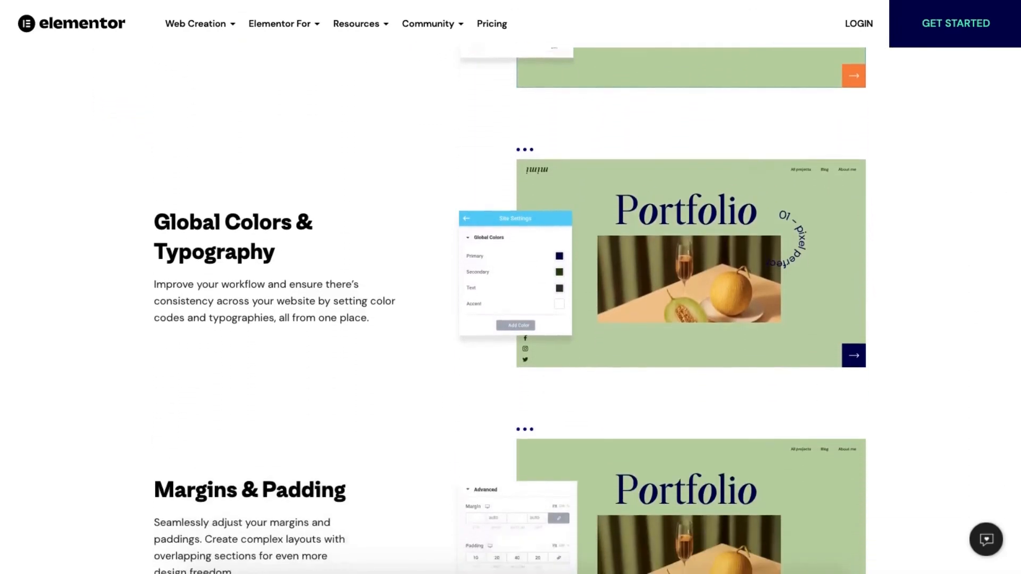
scroll(down, 3)
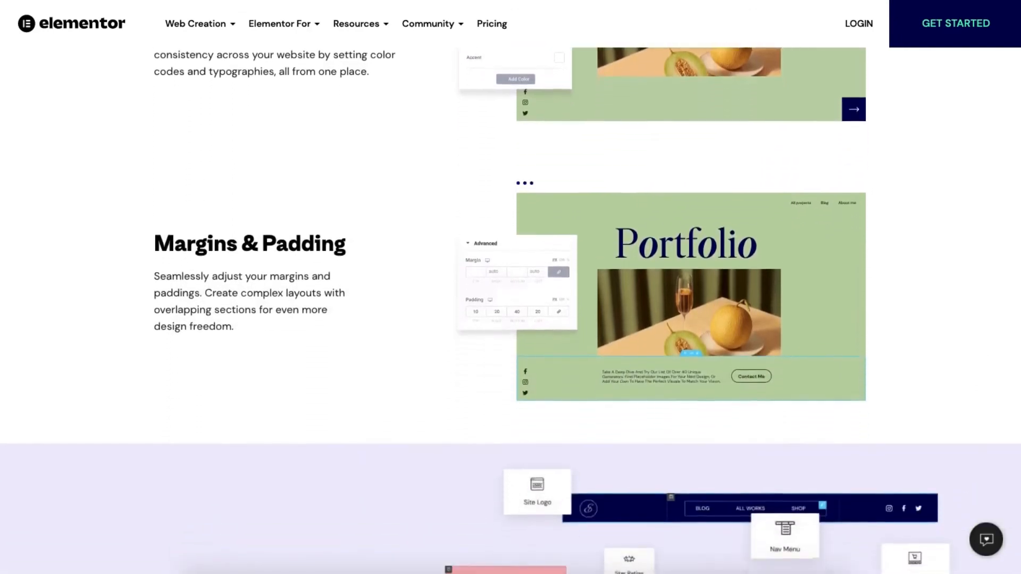
scroll(down, 3)
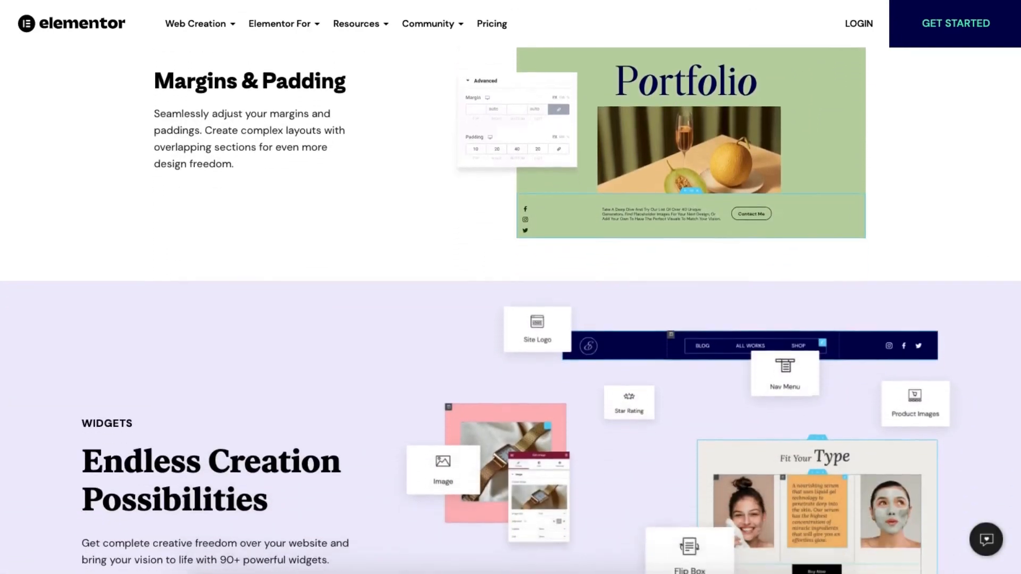
scroll(down, 3)
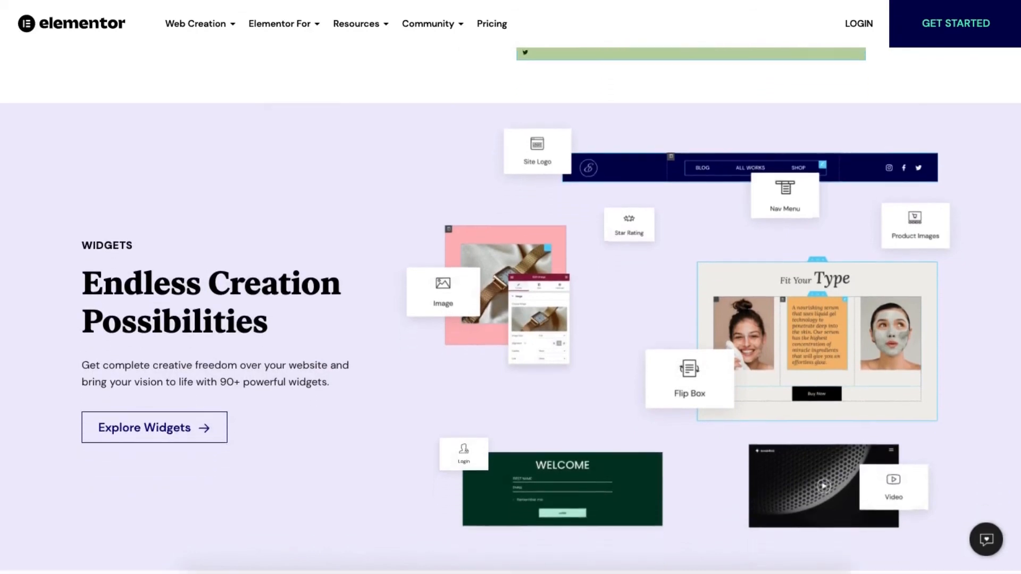
scroll(down, 3)
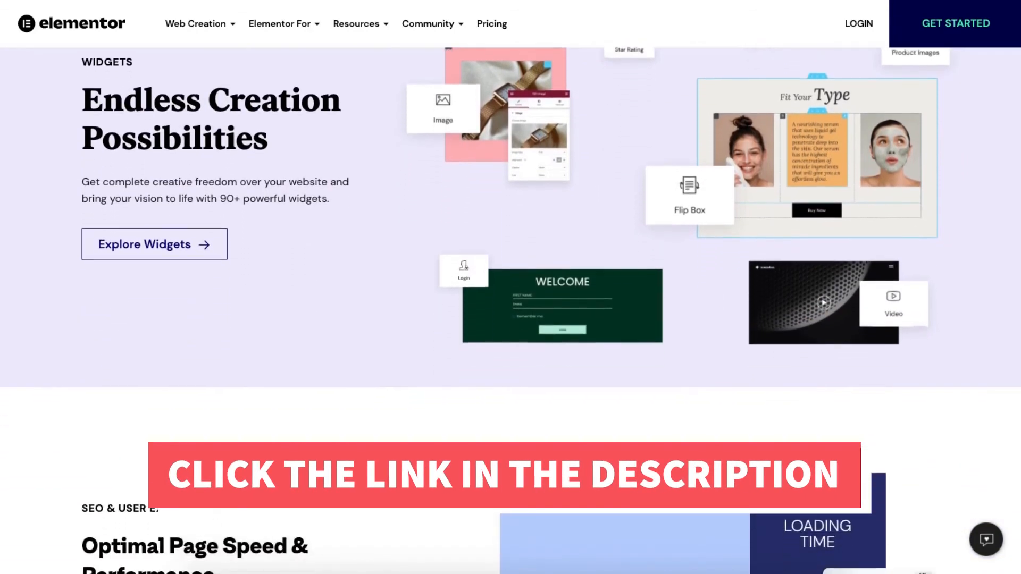
scroll(down, 3)
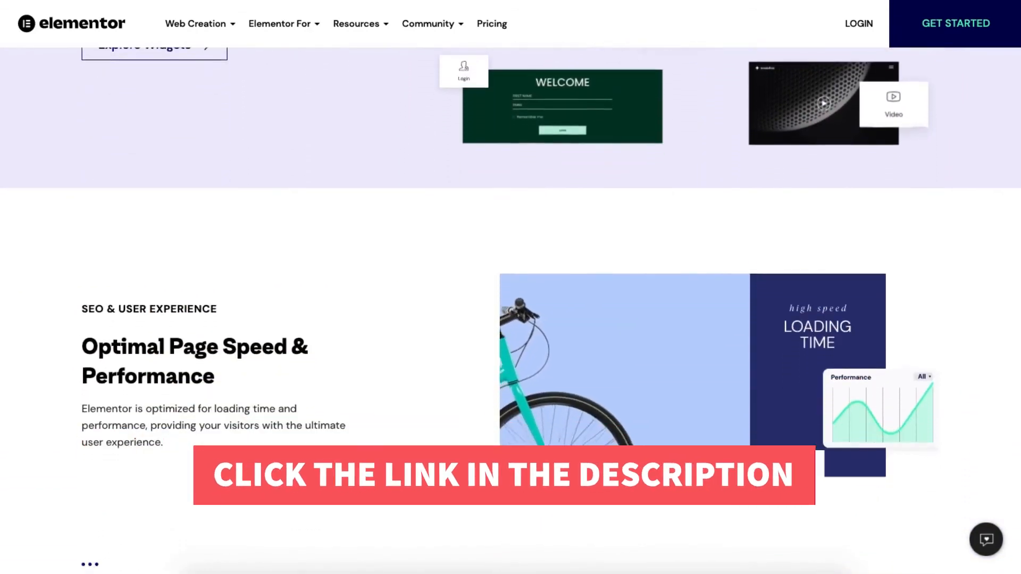
scroll(down, 3)
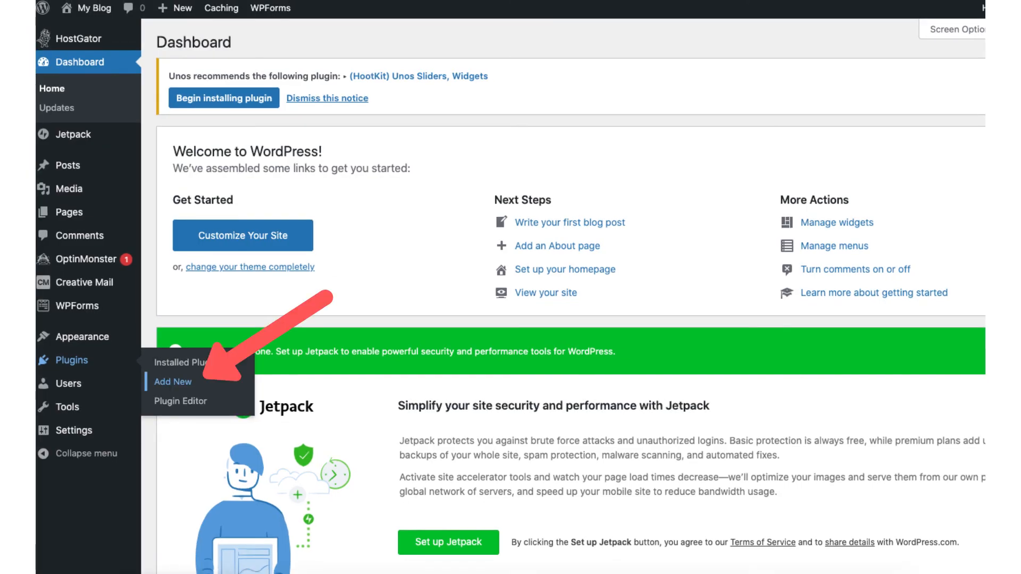
- Search plugins for 'elementor' and install Elementor Website Builder
click(173, 382)
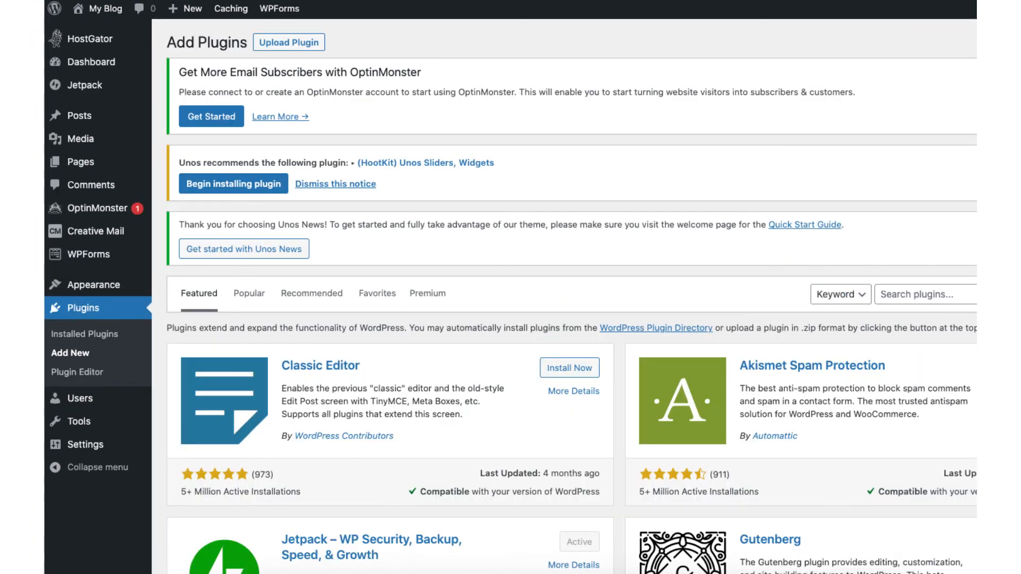
text(elementor)
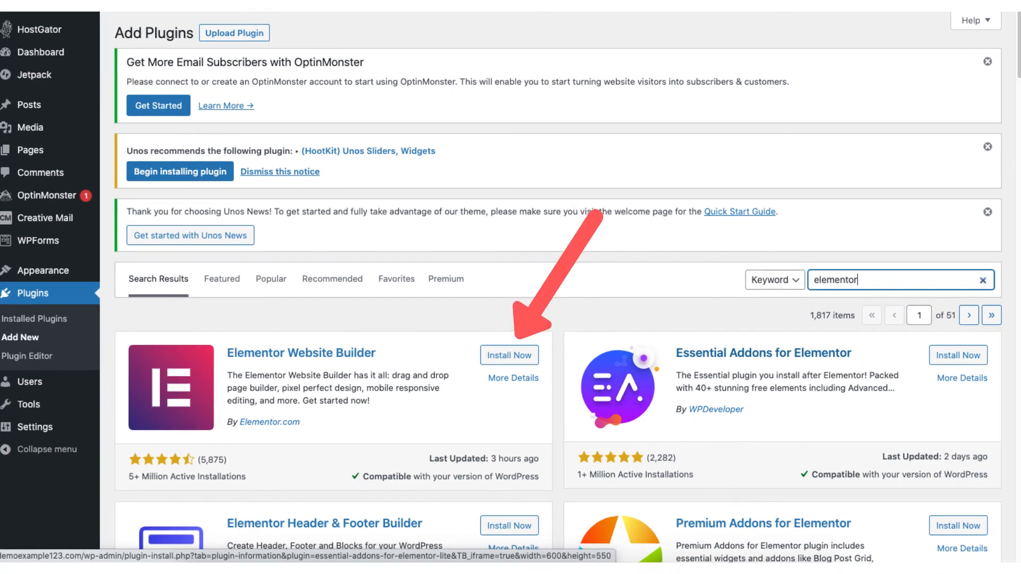
click(510, 355)
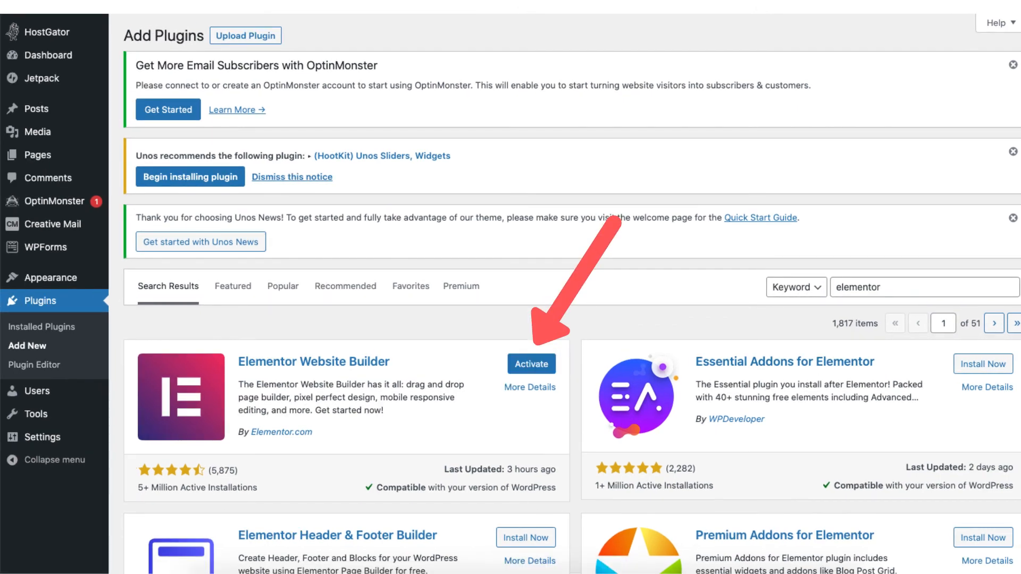